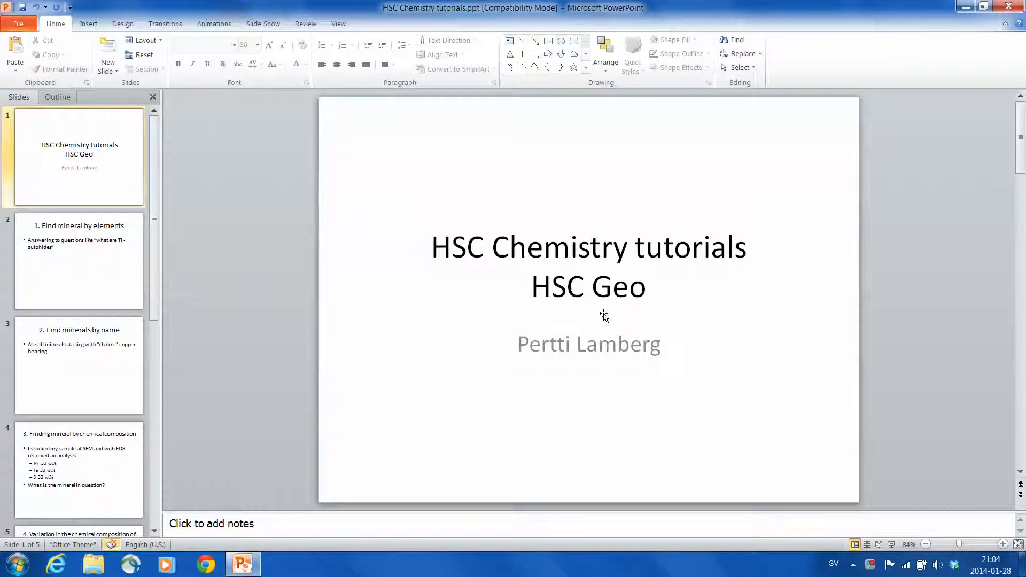
Step: Show the tutorial slide asking whether all chalco- minerals are copper bearing
left_click(78, 367)
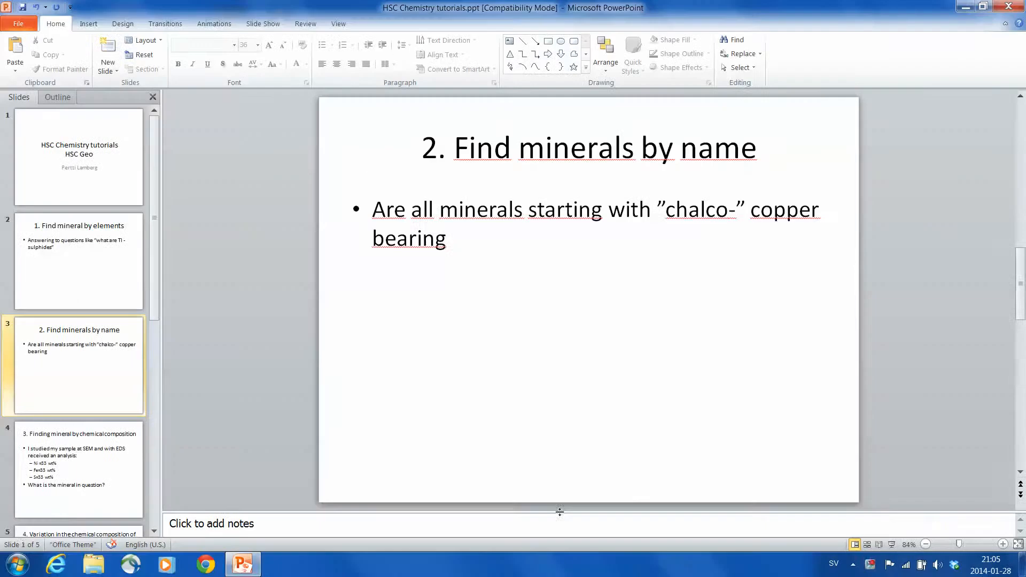
Step: Launch HSC Geo from the Start menu and start Find Mineral in Database
left_click(16, 565)
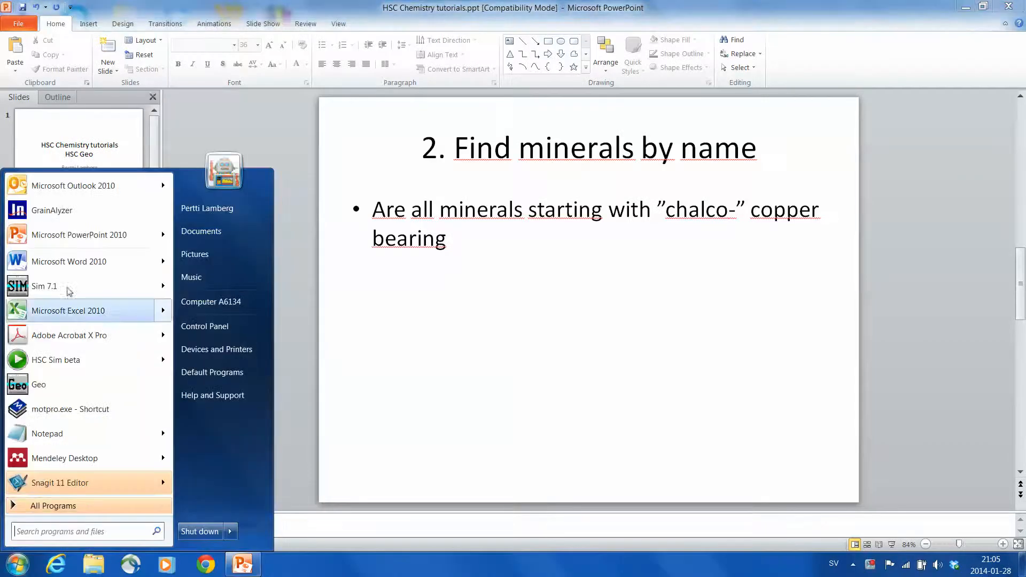
left_click(243, 386)
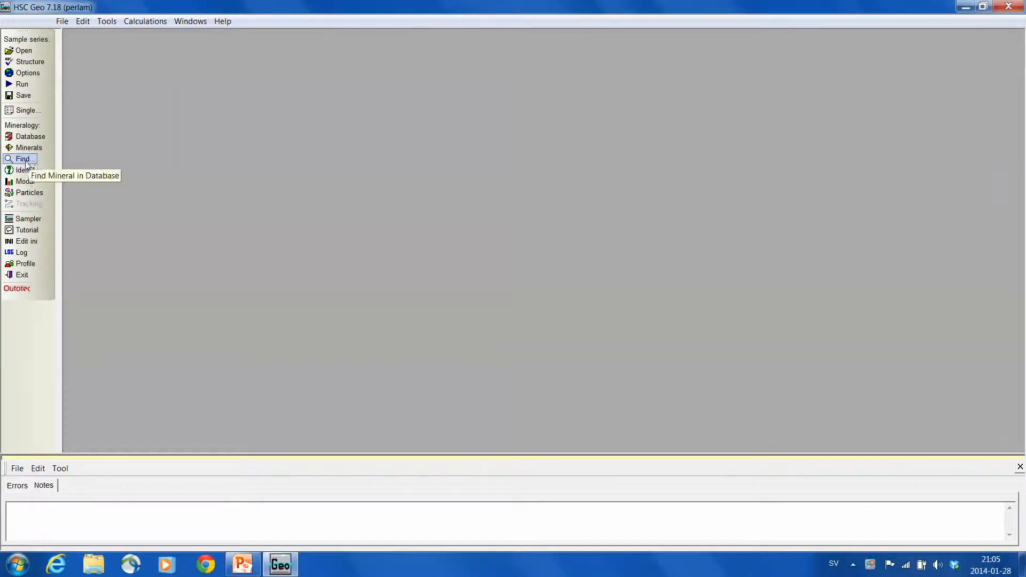
mouse_move(25, 160)
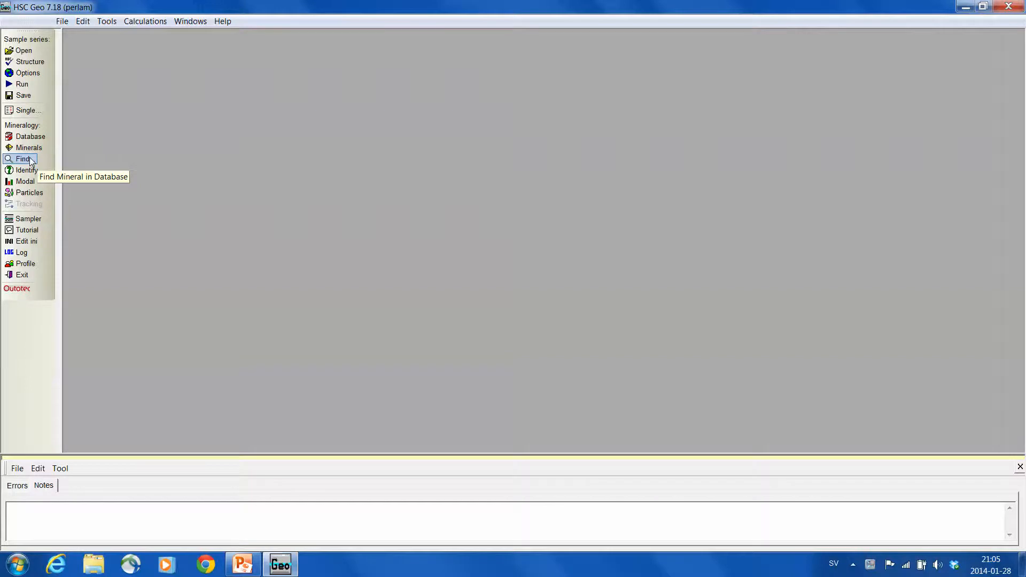
left_click(23, 158)
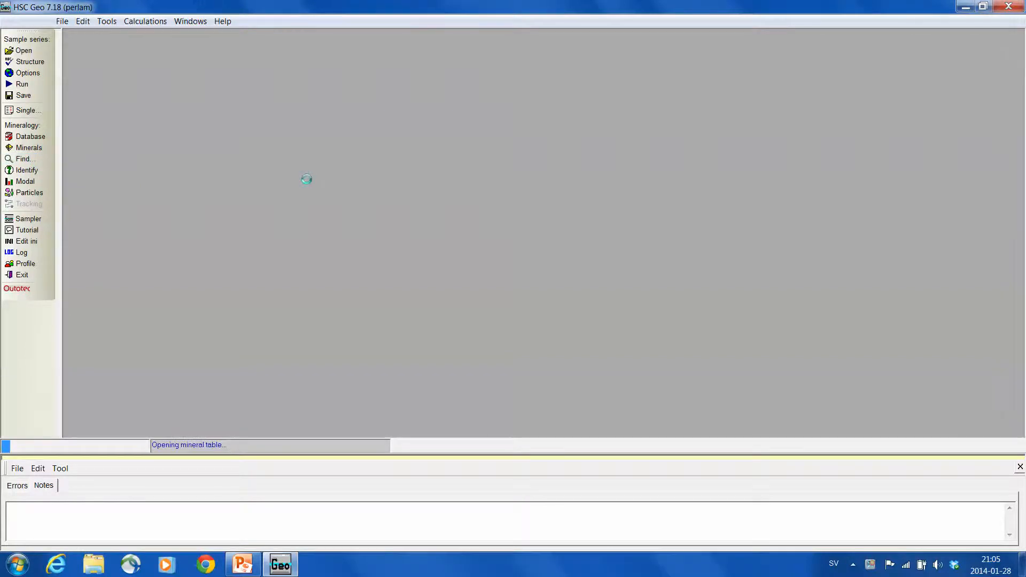
Step: Bring up the Filter Minerals dialog with the periodic table and full mineral list
left_click(29, 148)
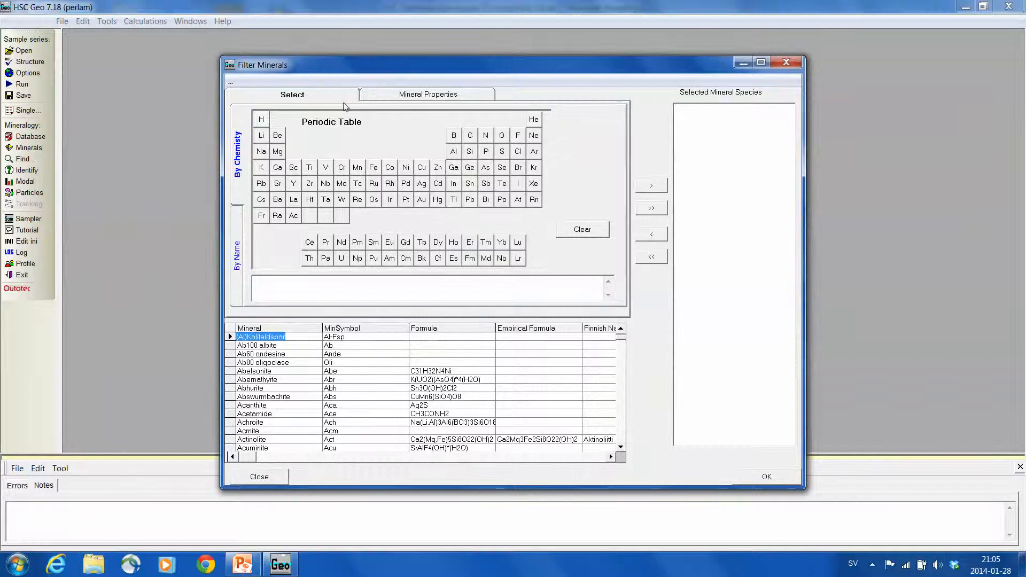
mouse_move(231, 133)
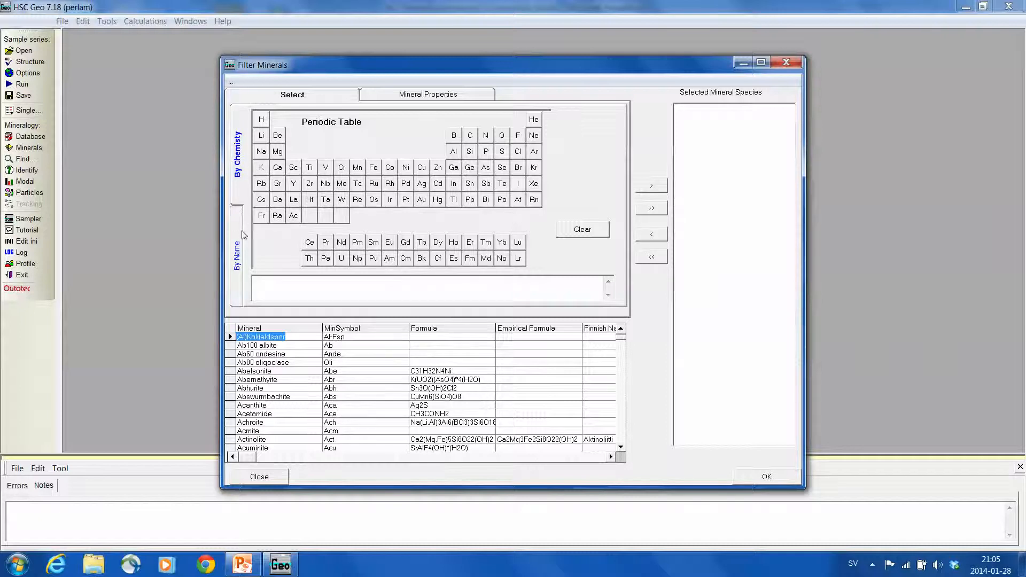
Step: Search minerals by name starting with 'chalco', listing Chalcocite and Chalcopyrite, then clear the keyword
left_click(236, 254)
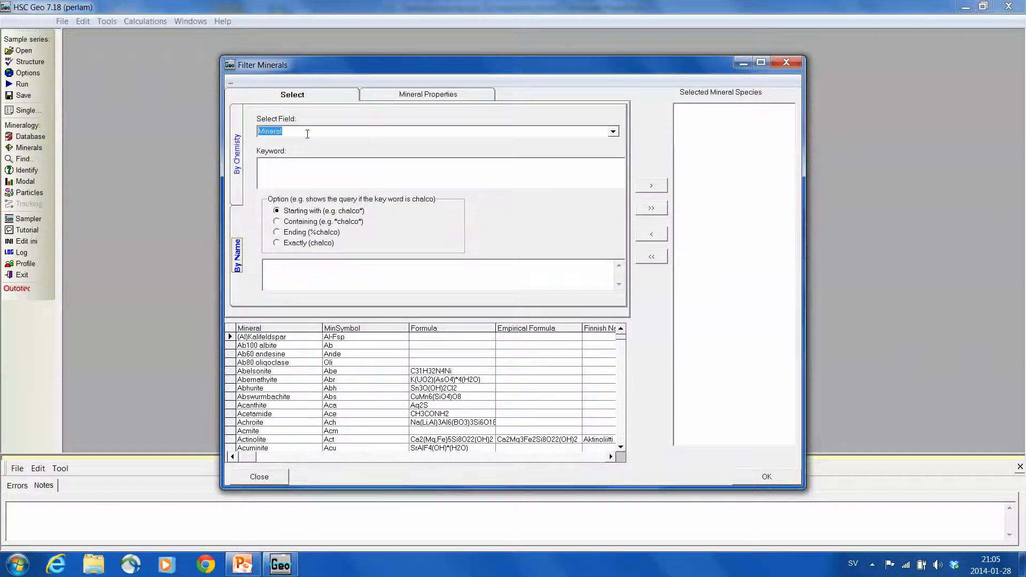
mouse_move(371, 195)
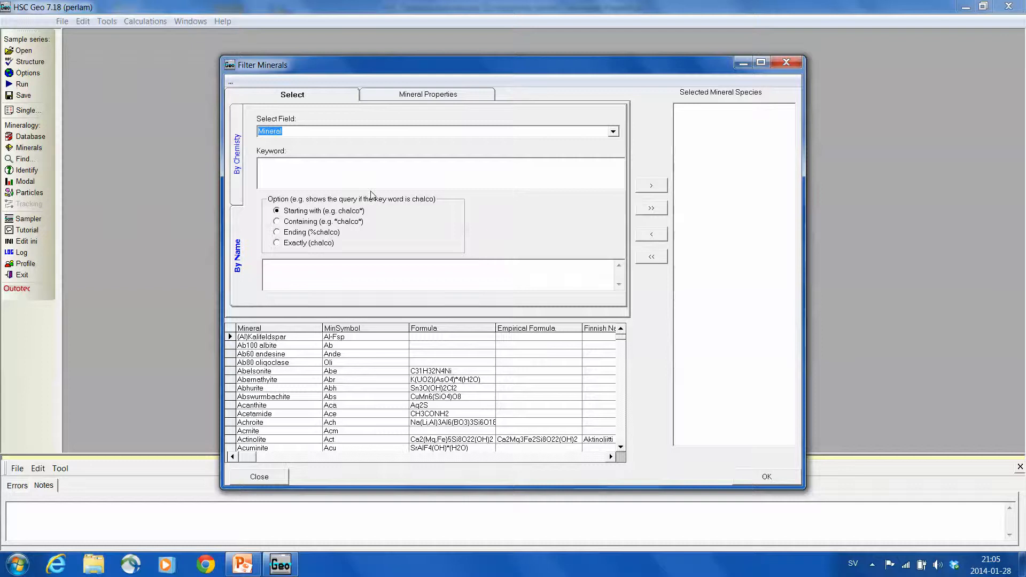
type("chalcop")
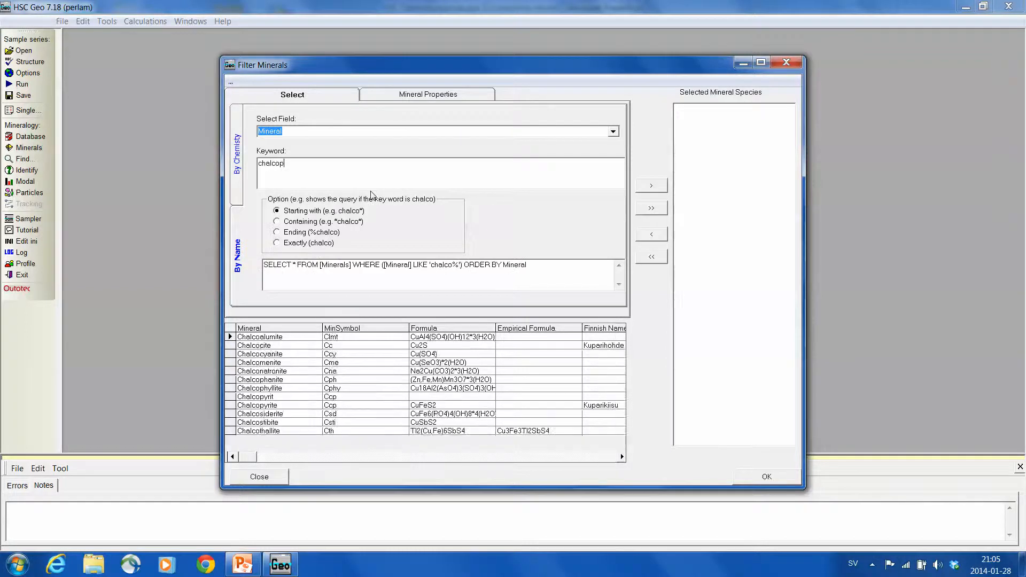
key("Backspace")
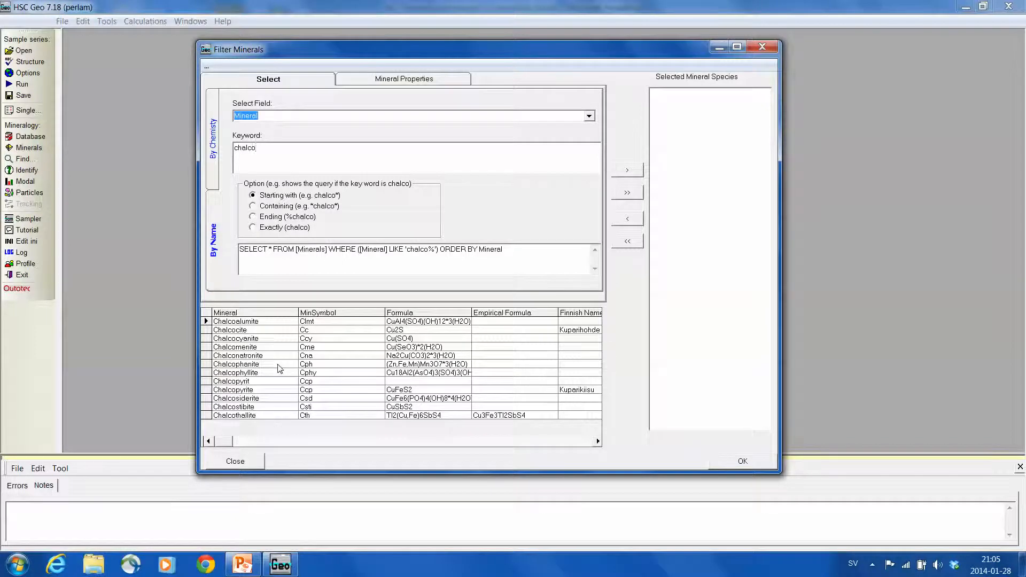
left_click(235, 364)
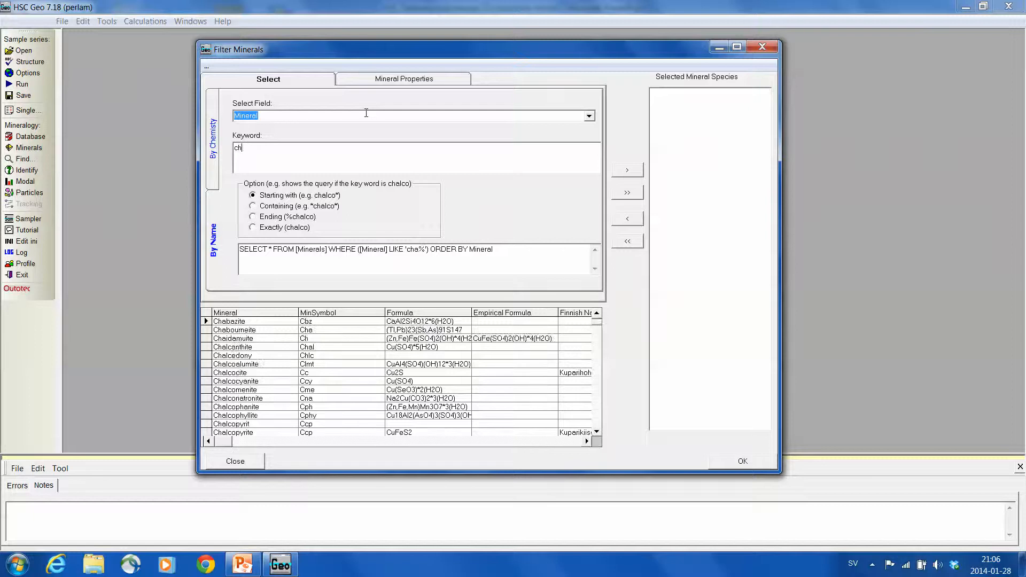
Step: Search the Group field for 'garnet', listing Almandine, Andradite, Grossular and Pyrope
left_click(588, 116)
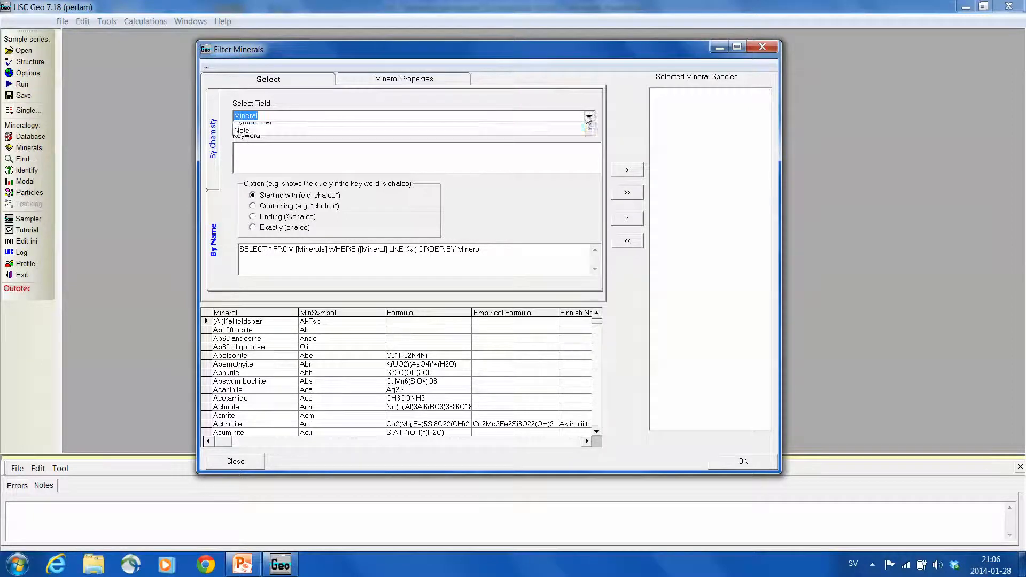
left_click(589, 116)
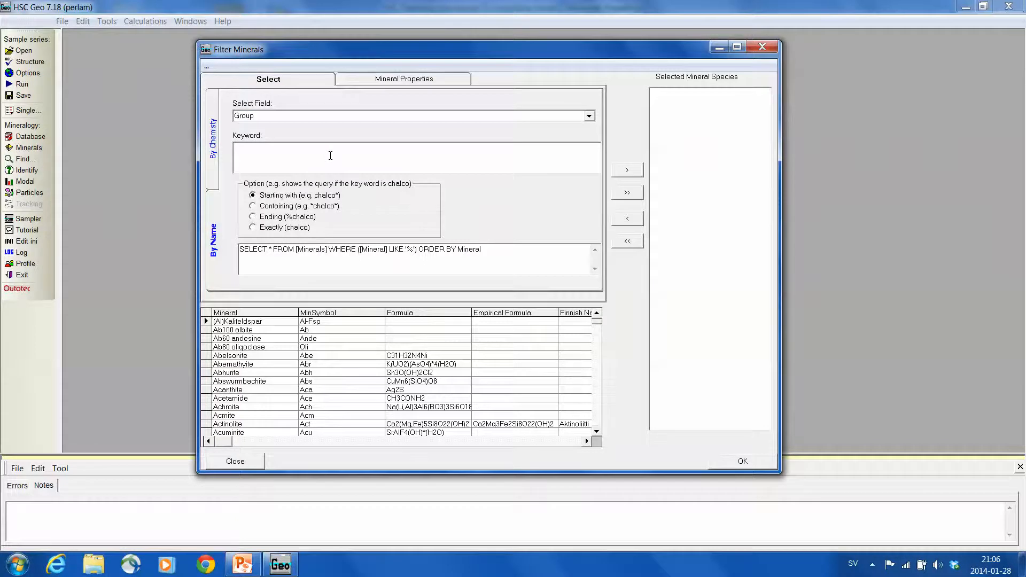
type("garnet")
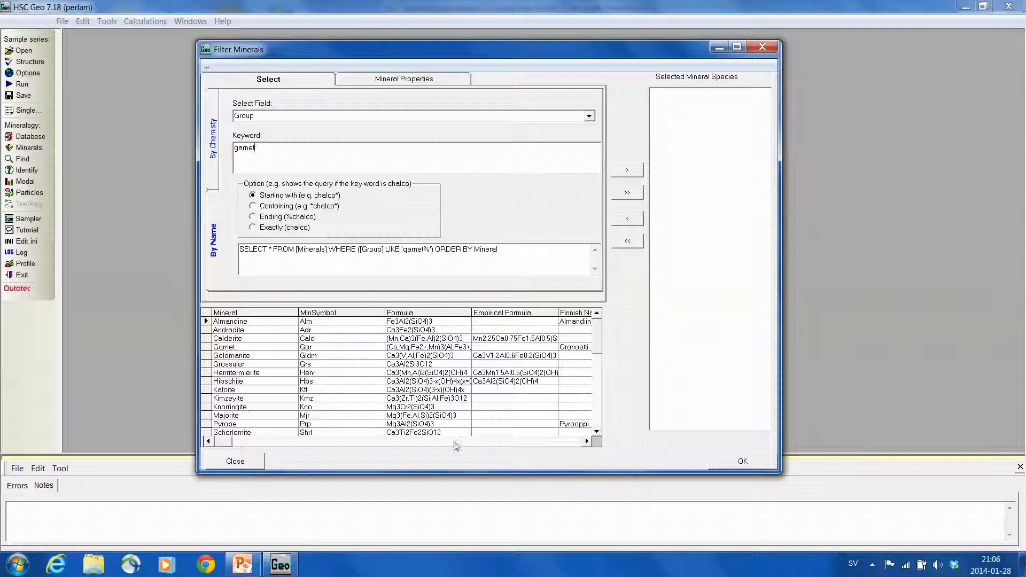
scroll("down", 3)
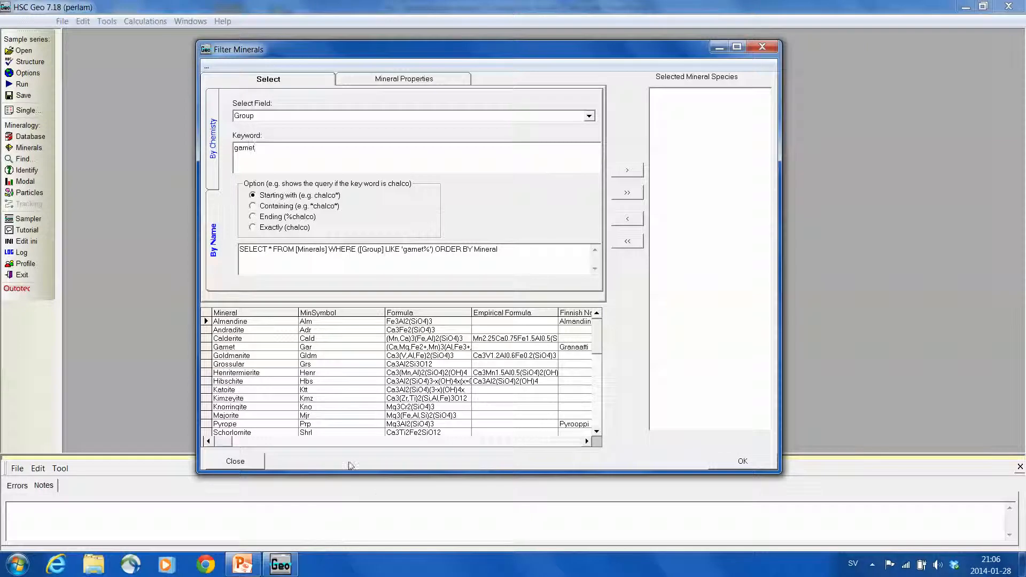
mouse_move(437, 339)
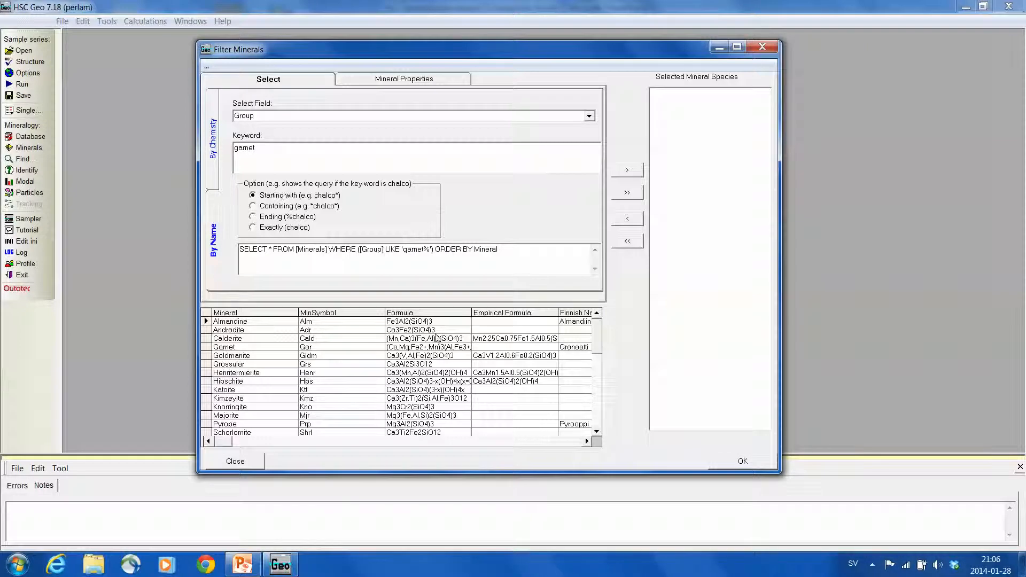